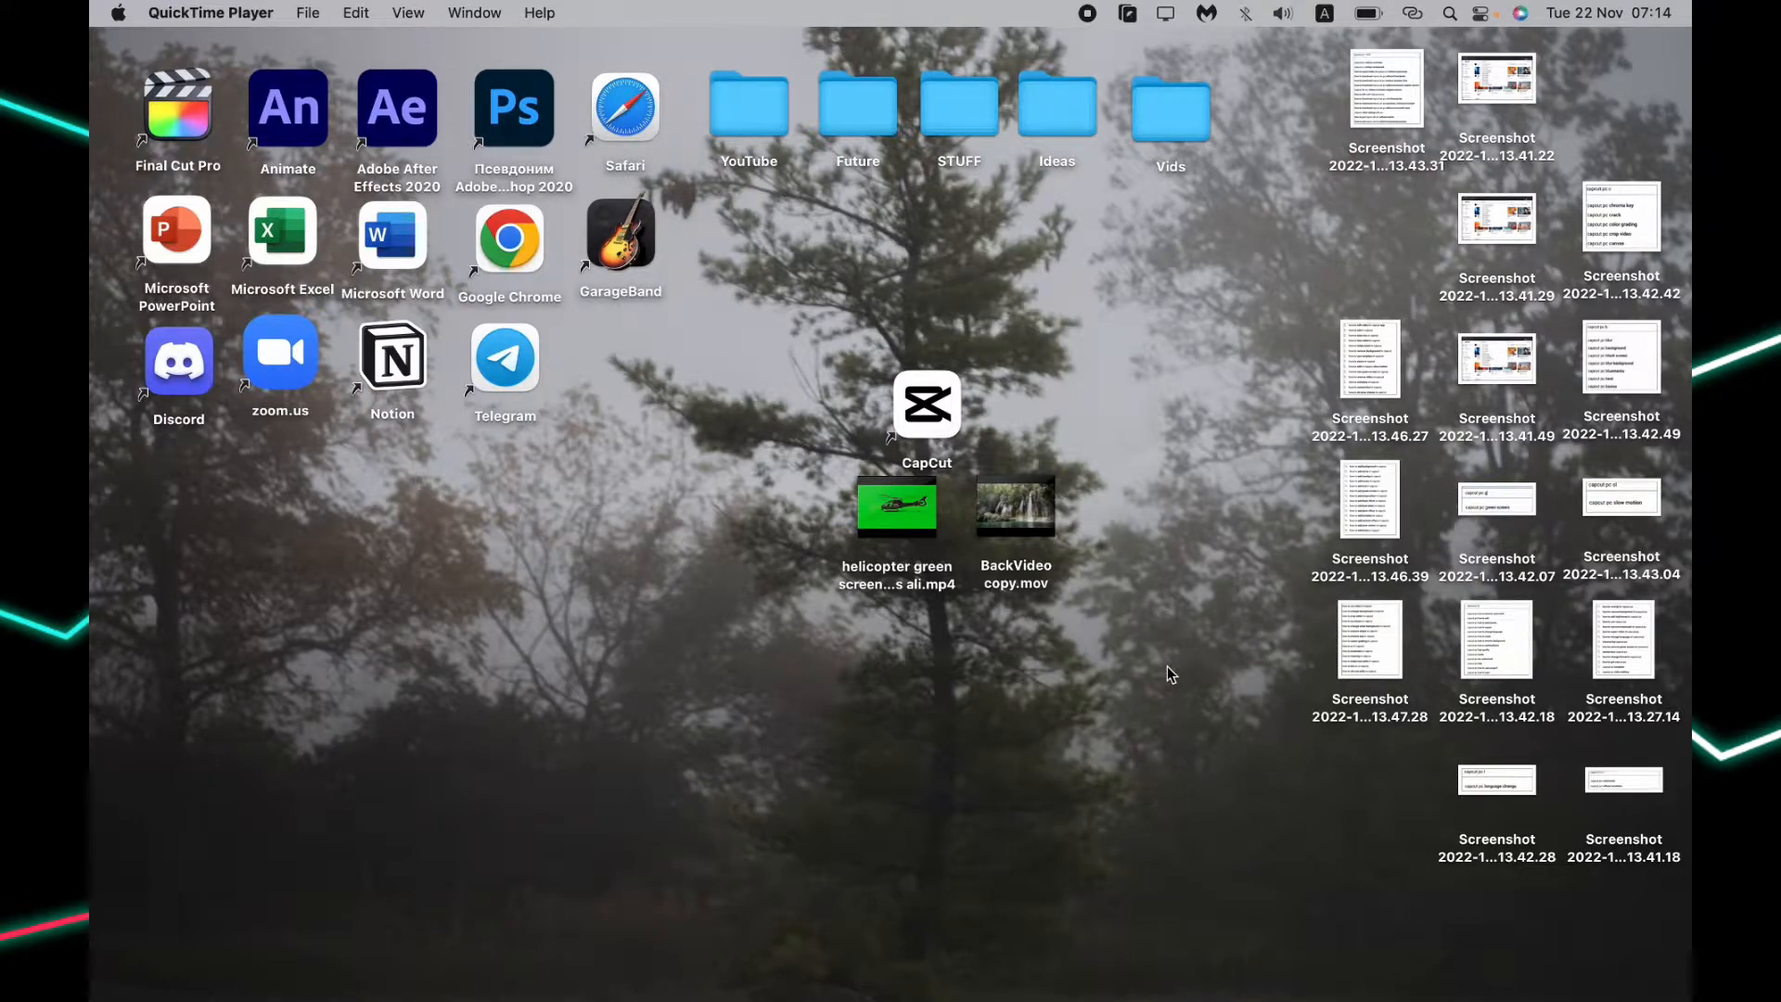
pyautogui.moveTo(926, 418)
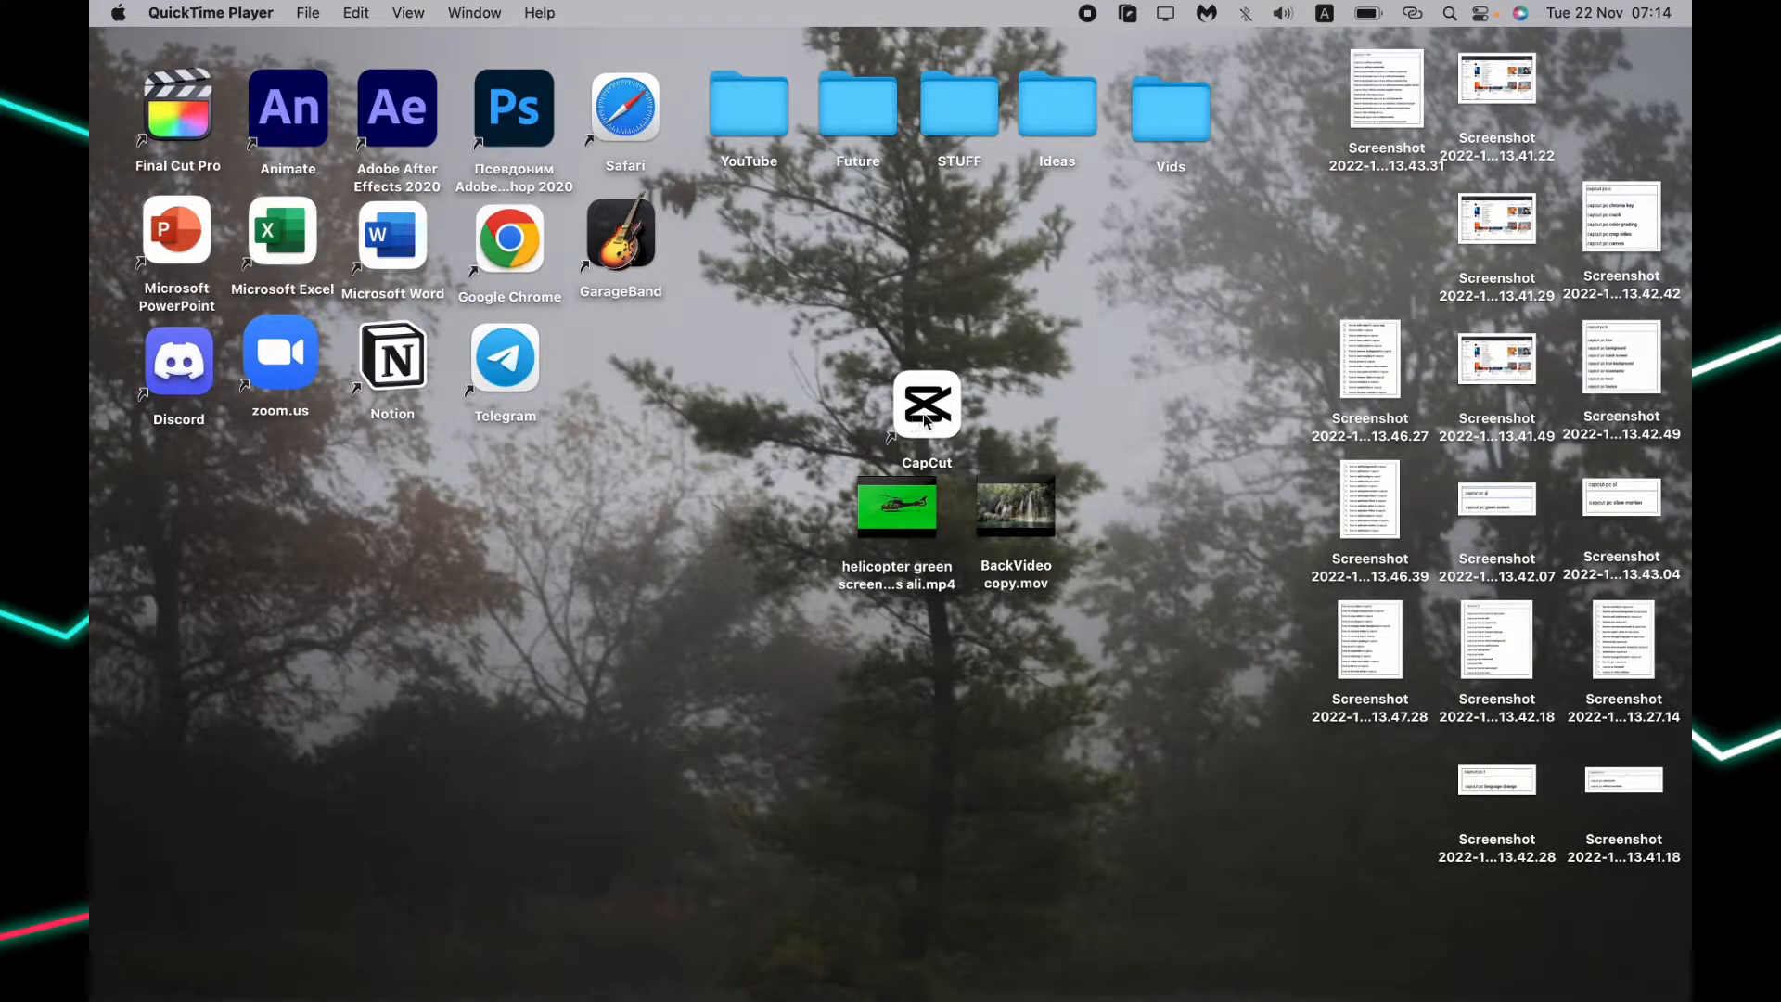
# - Launch CapCut and import BackVideo copy.mov from the Desktop into the media library
pyautogui.doubleClick(926, 403)
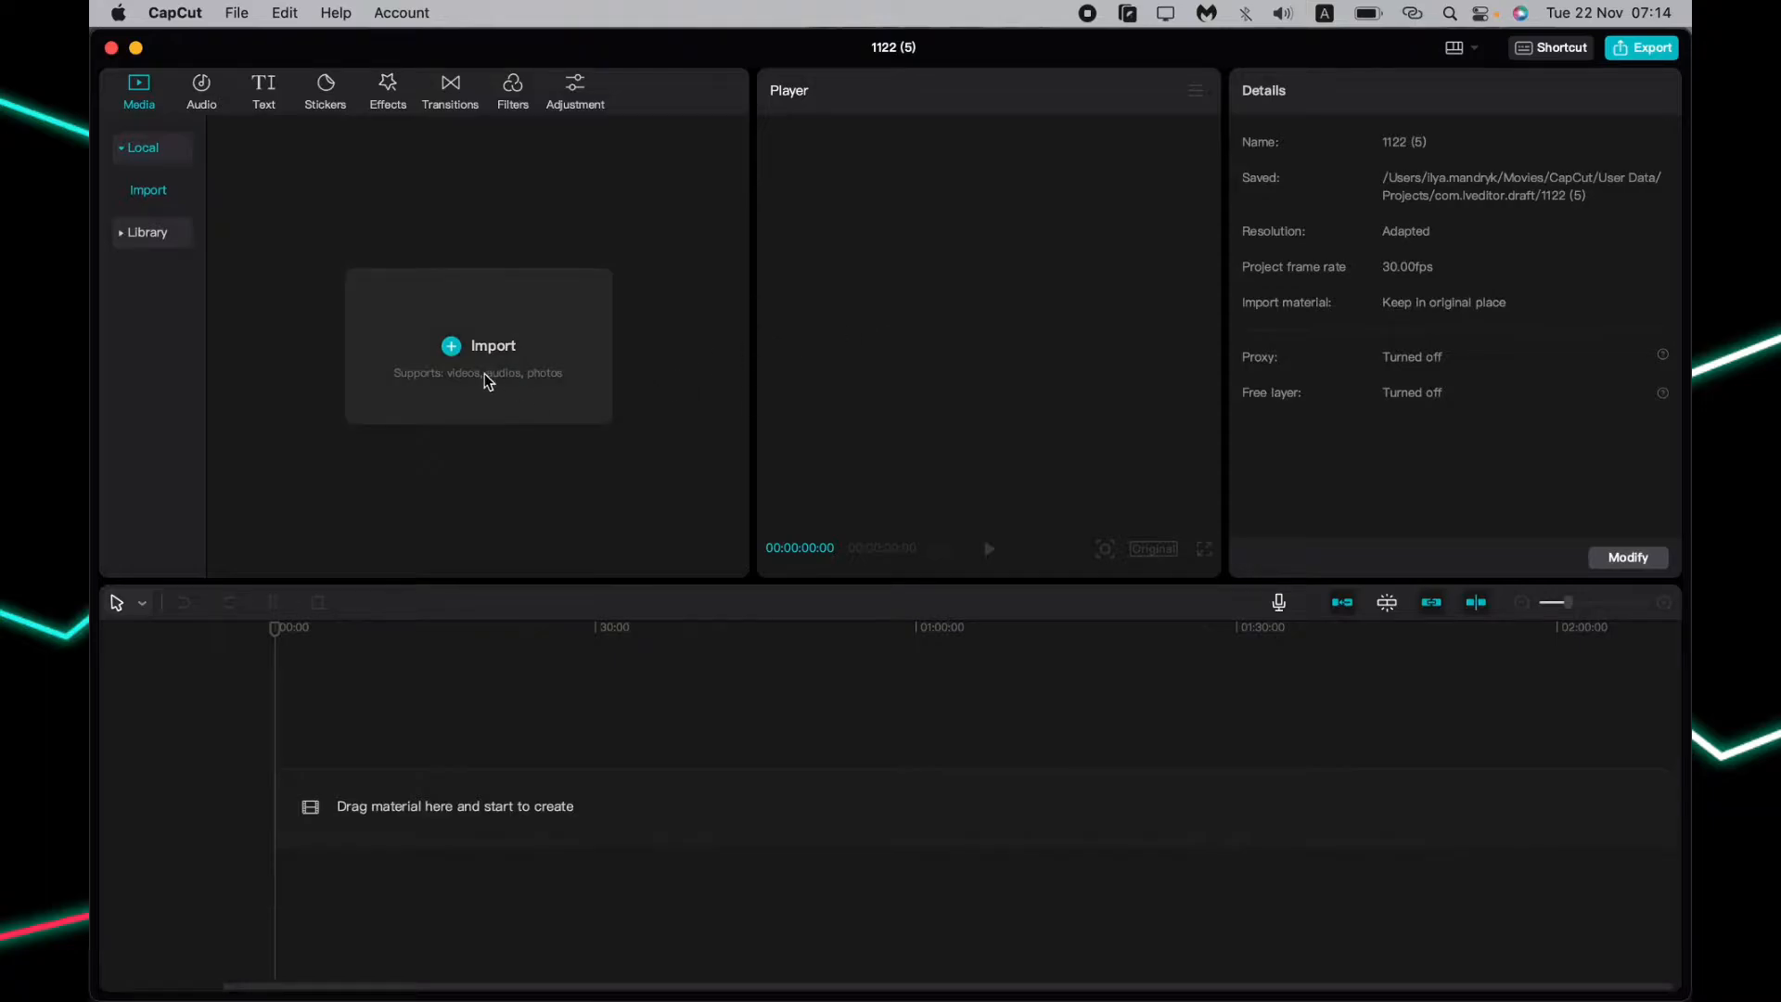
pyautogui.moveTo(488, 364)
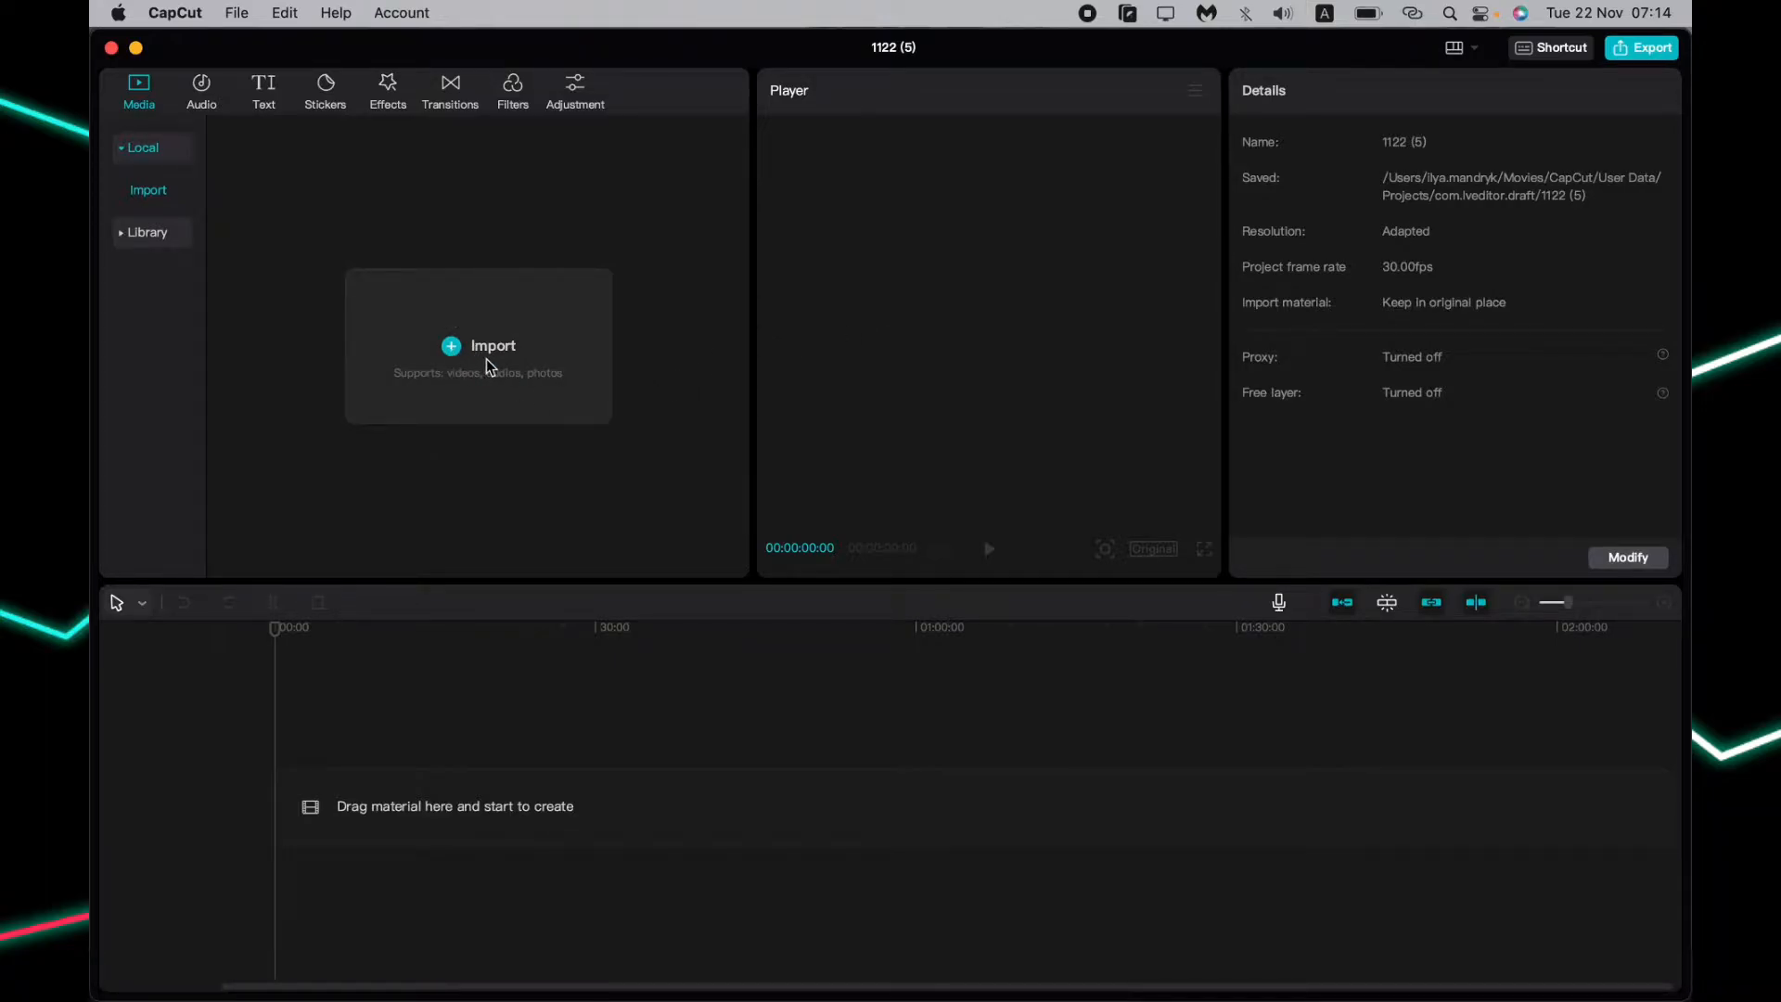
pyautogui.click(491, 345)
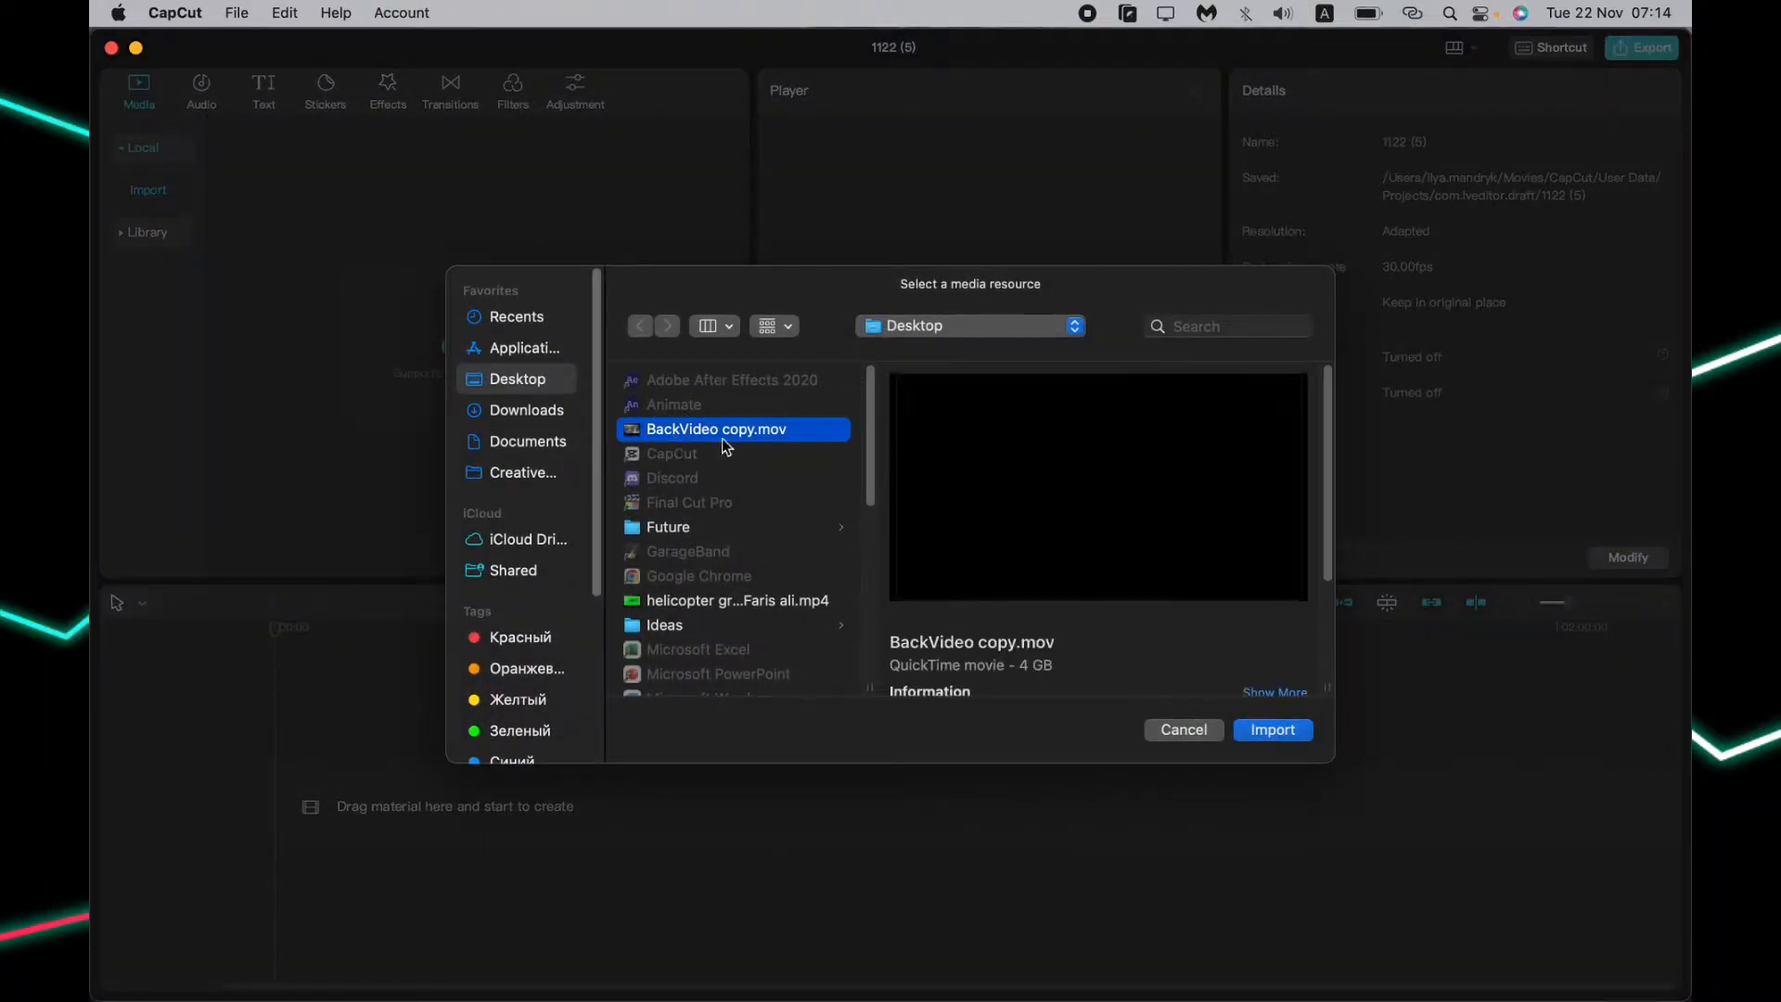
pyautogui.click(1271, 729)
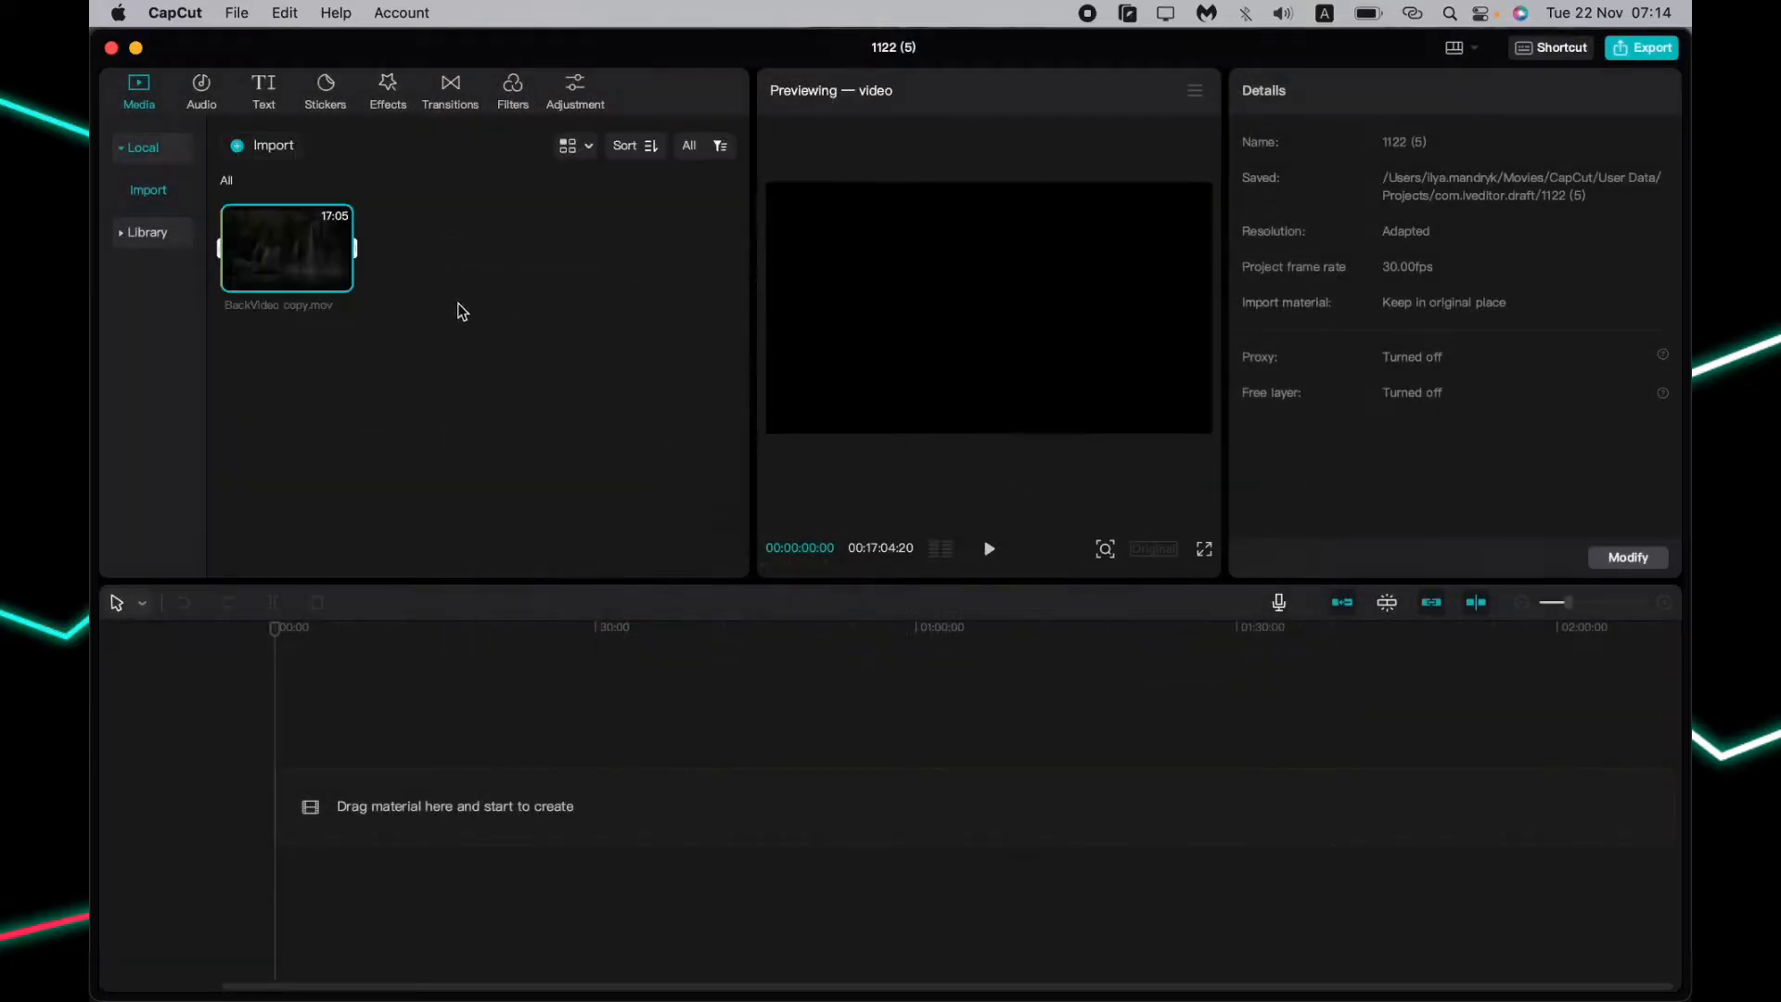
pyautogui.moveTo(287, 256)
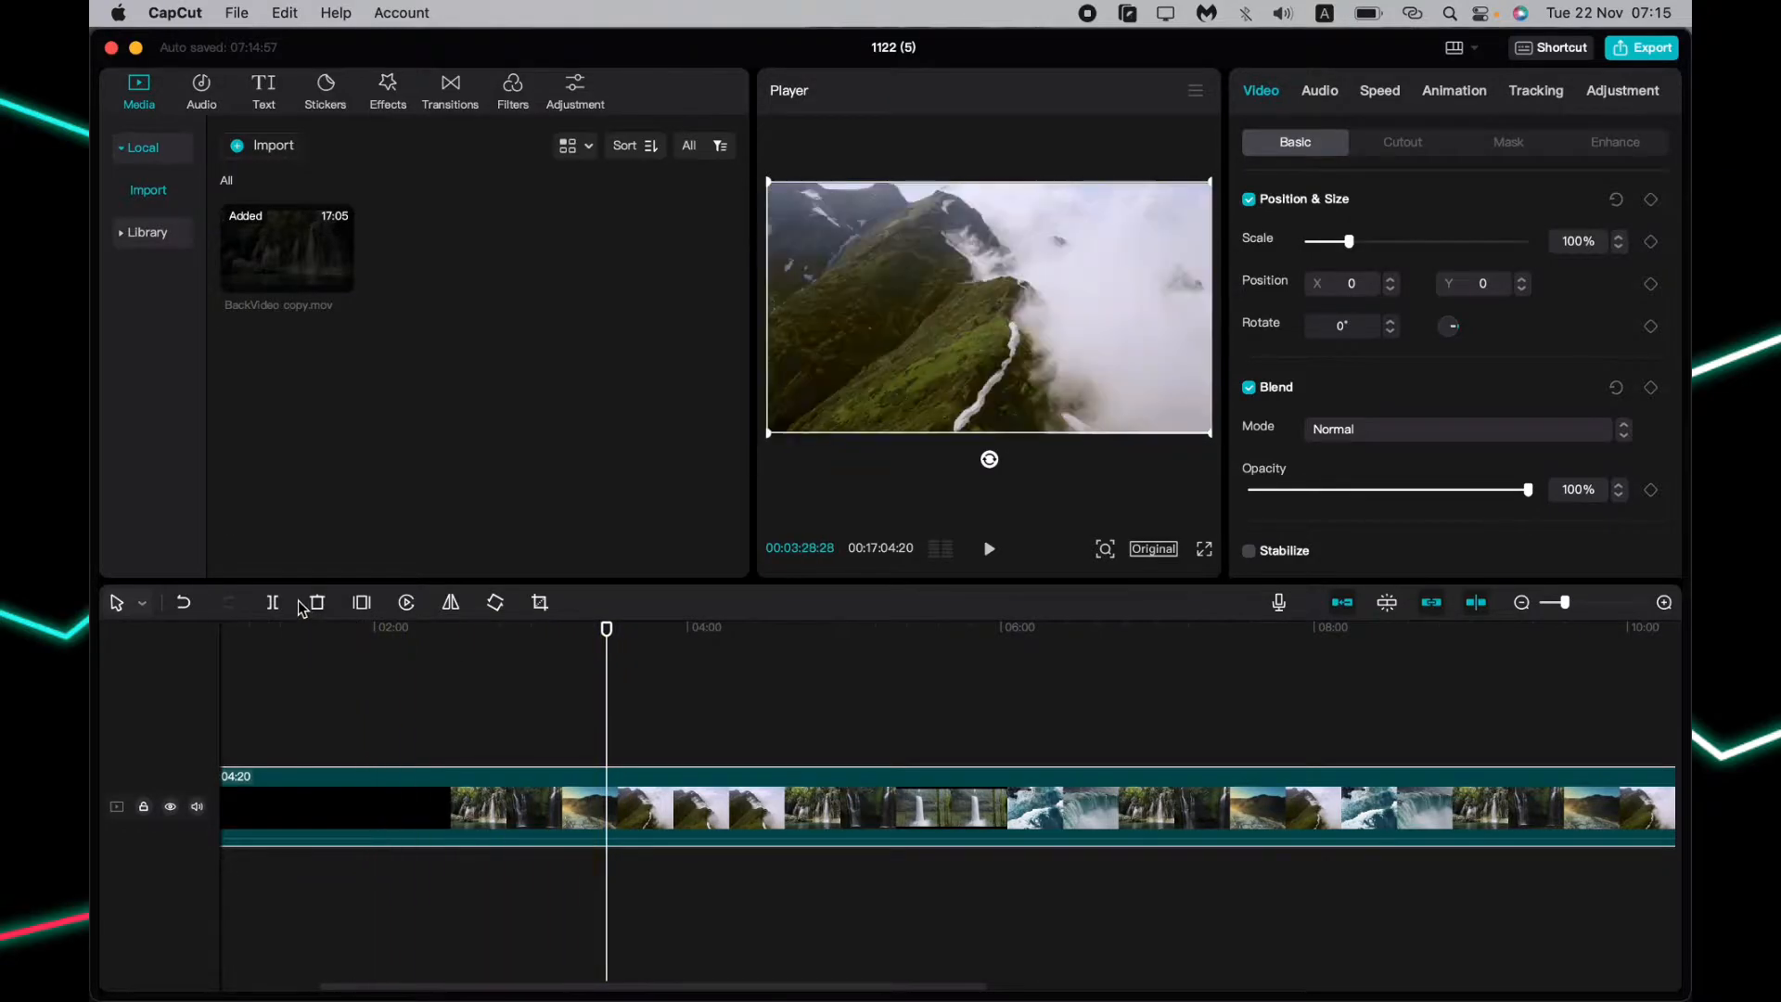
pyautogui.moveTo(272, 601)
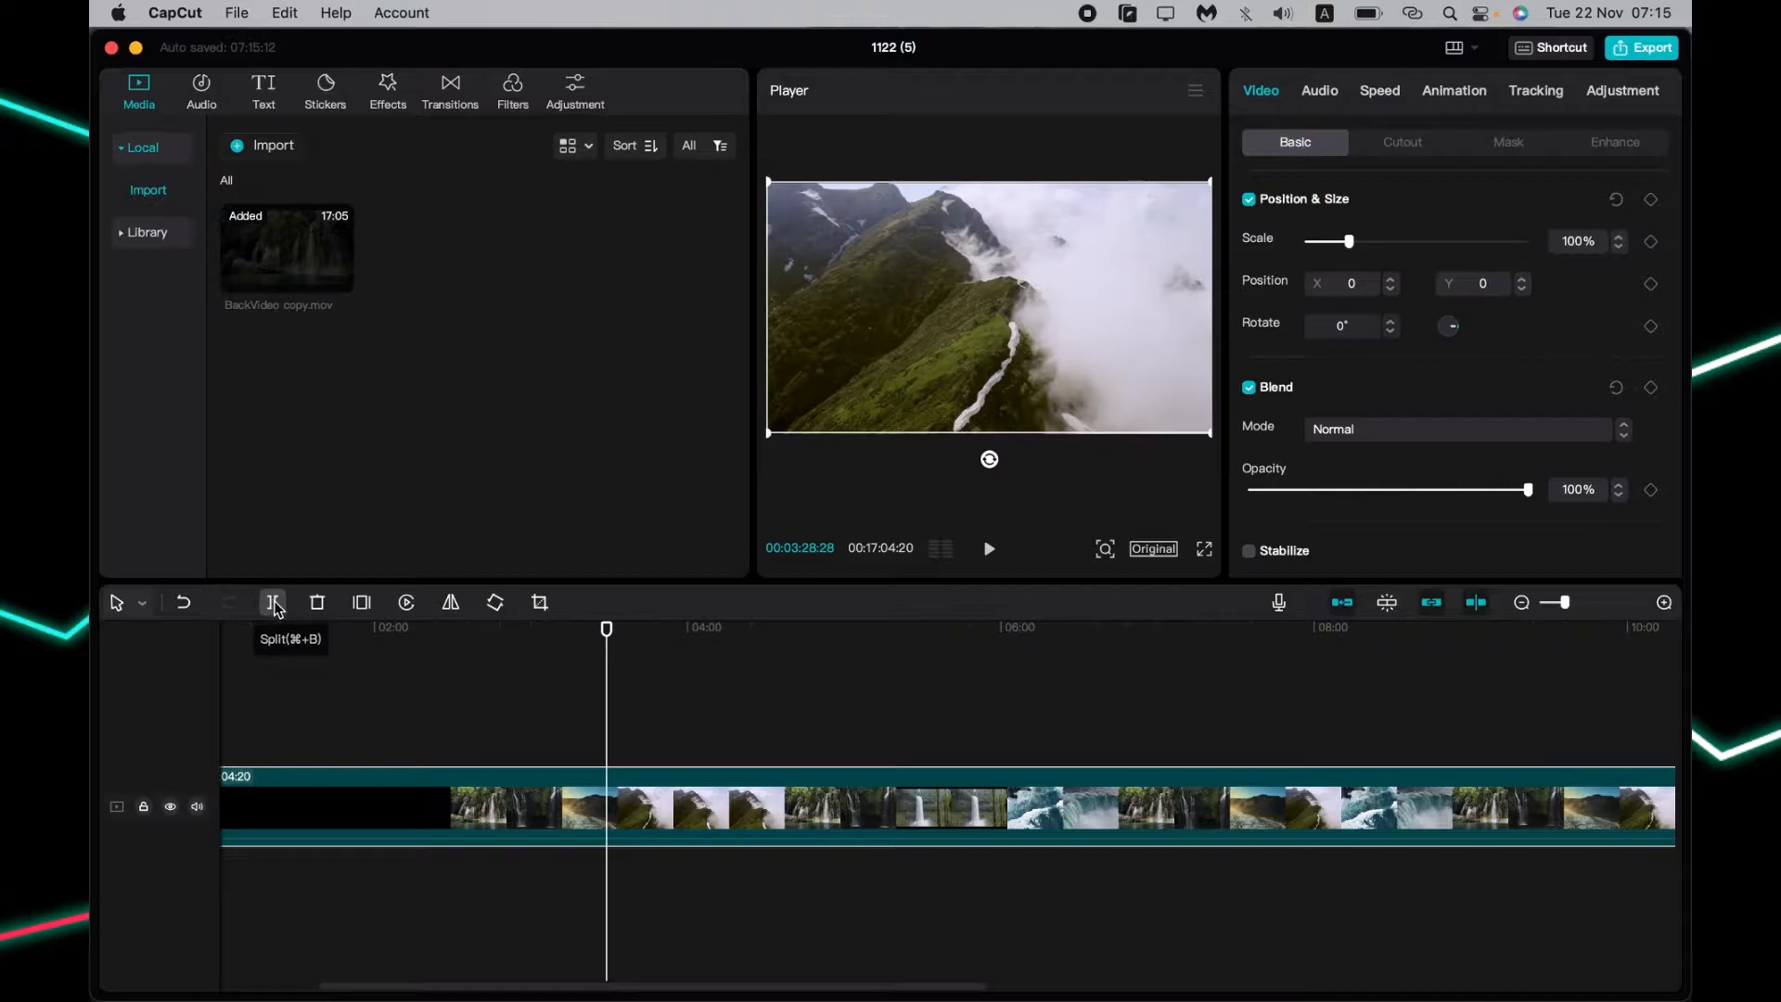
# - Split the clip where the black opening ends so it can be trimmed to about 13:35
pyautogui.click(273, 601)
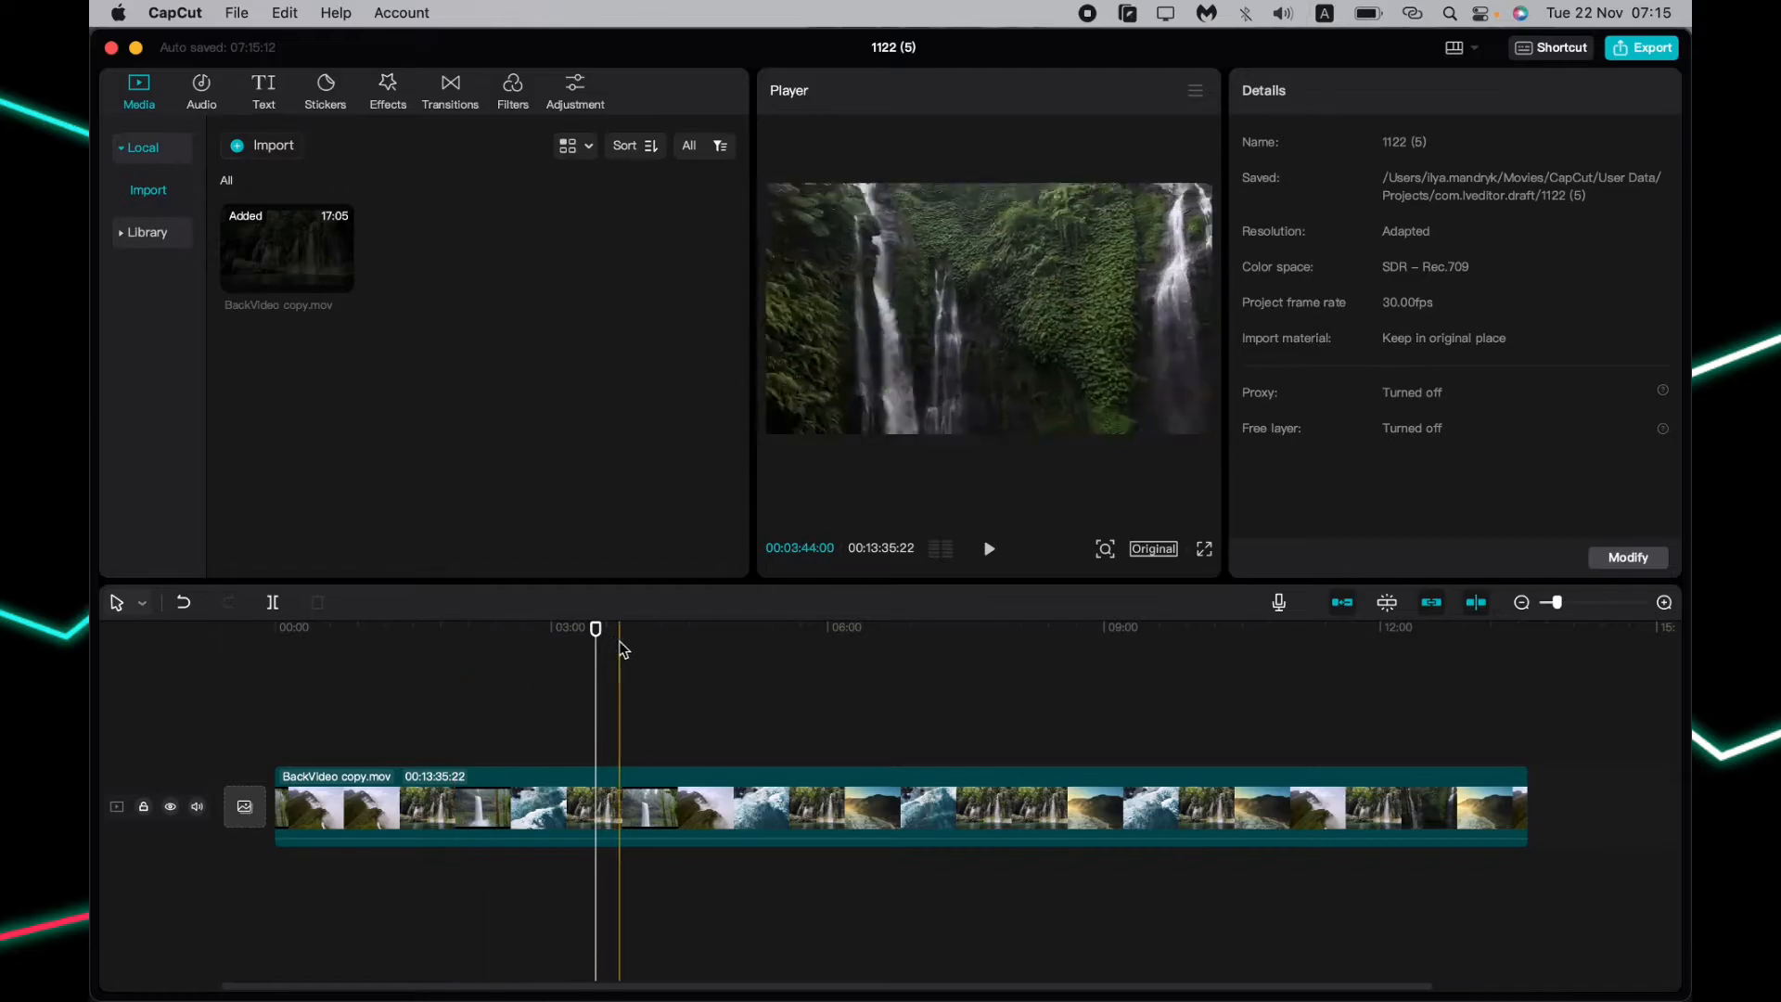
pyautogui.click(987, 549)
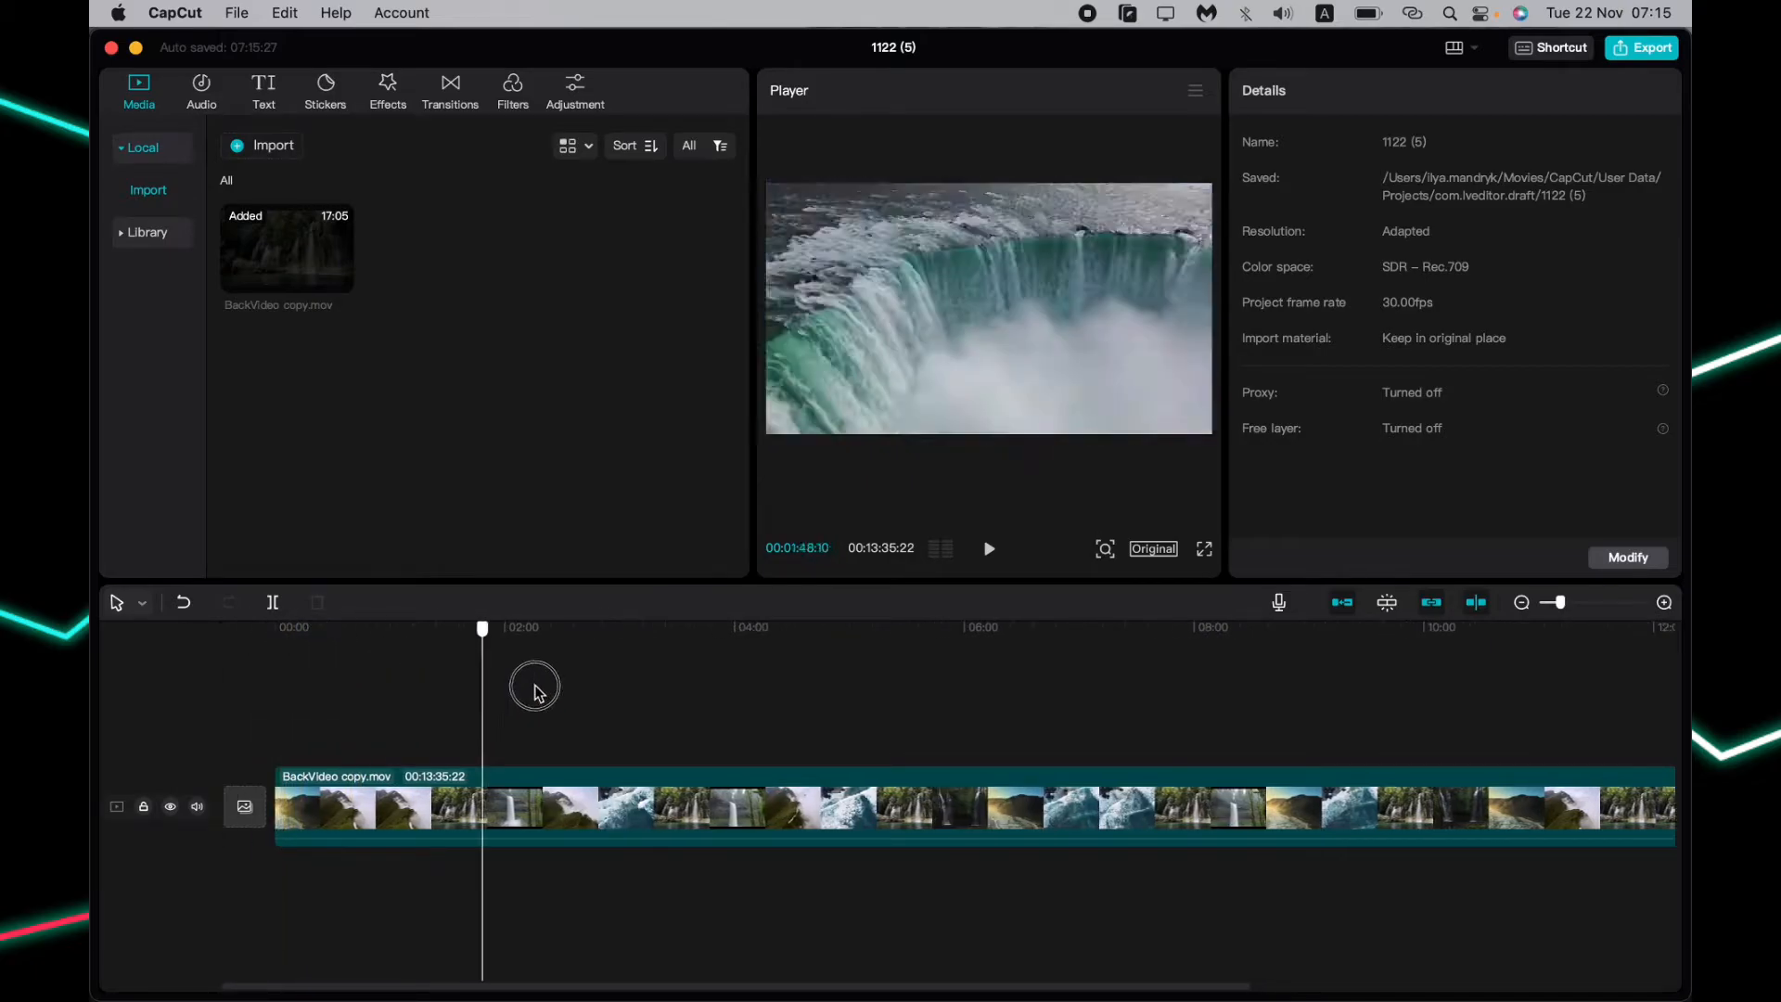
pyautogui.click(737, 627)
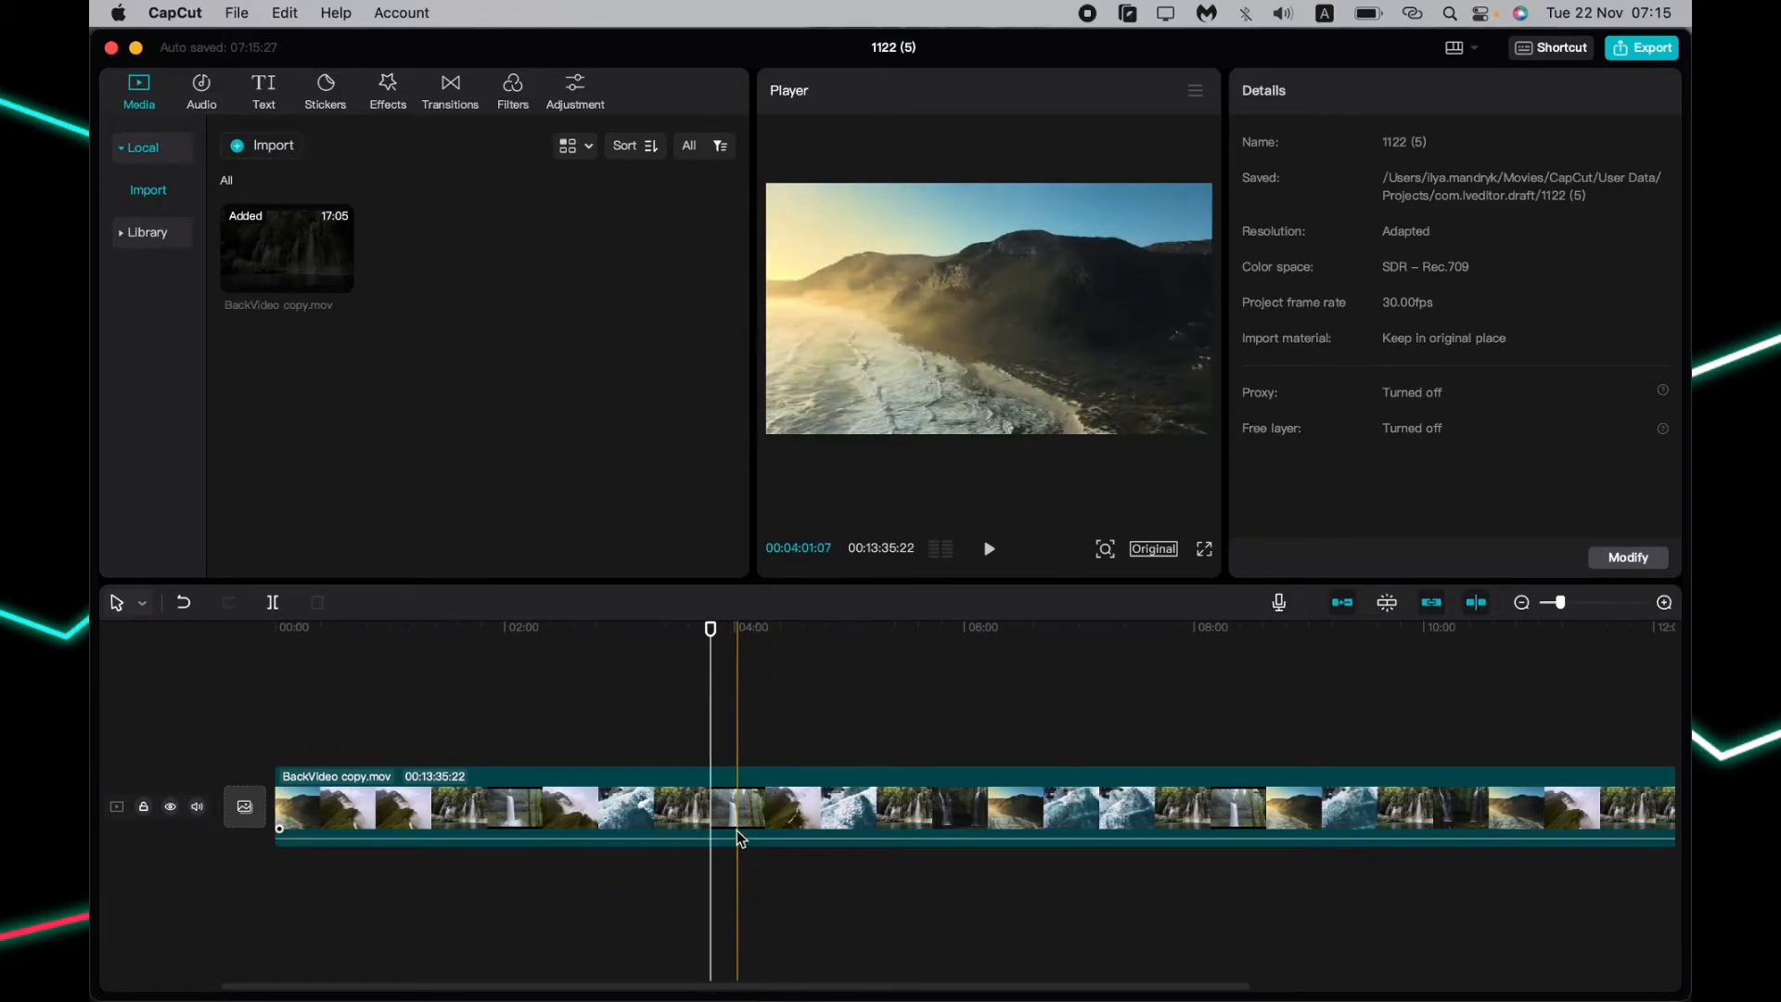
# - Split the clip at both ends of the unwanted minute and select that middle piece
pyautogui.click(271, 601)
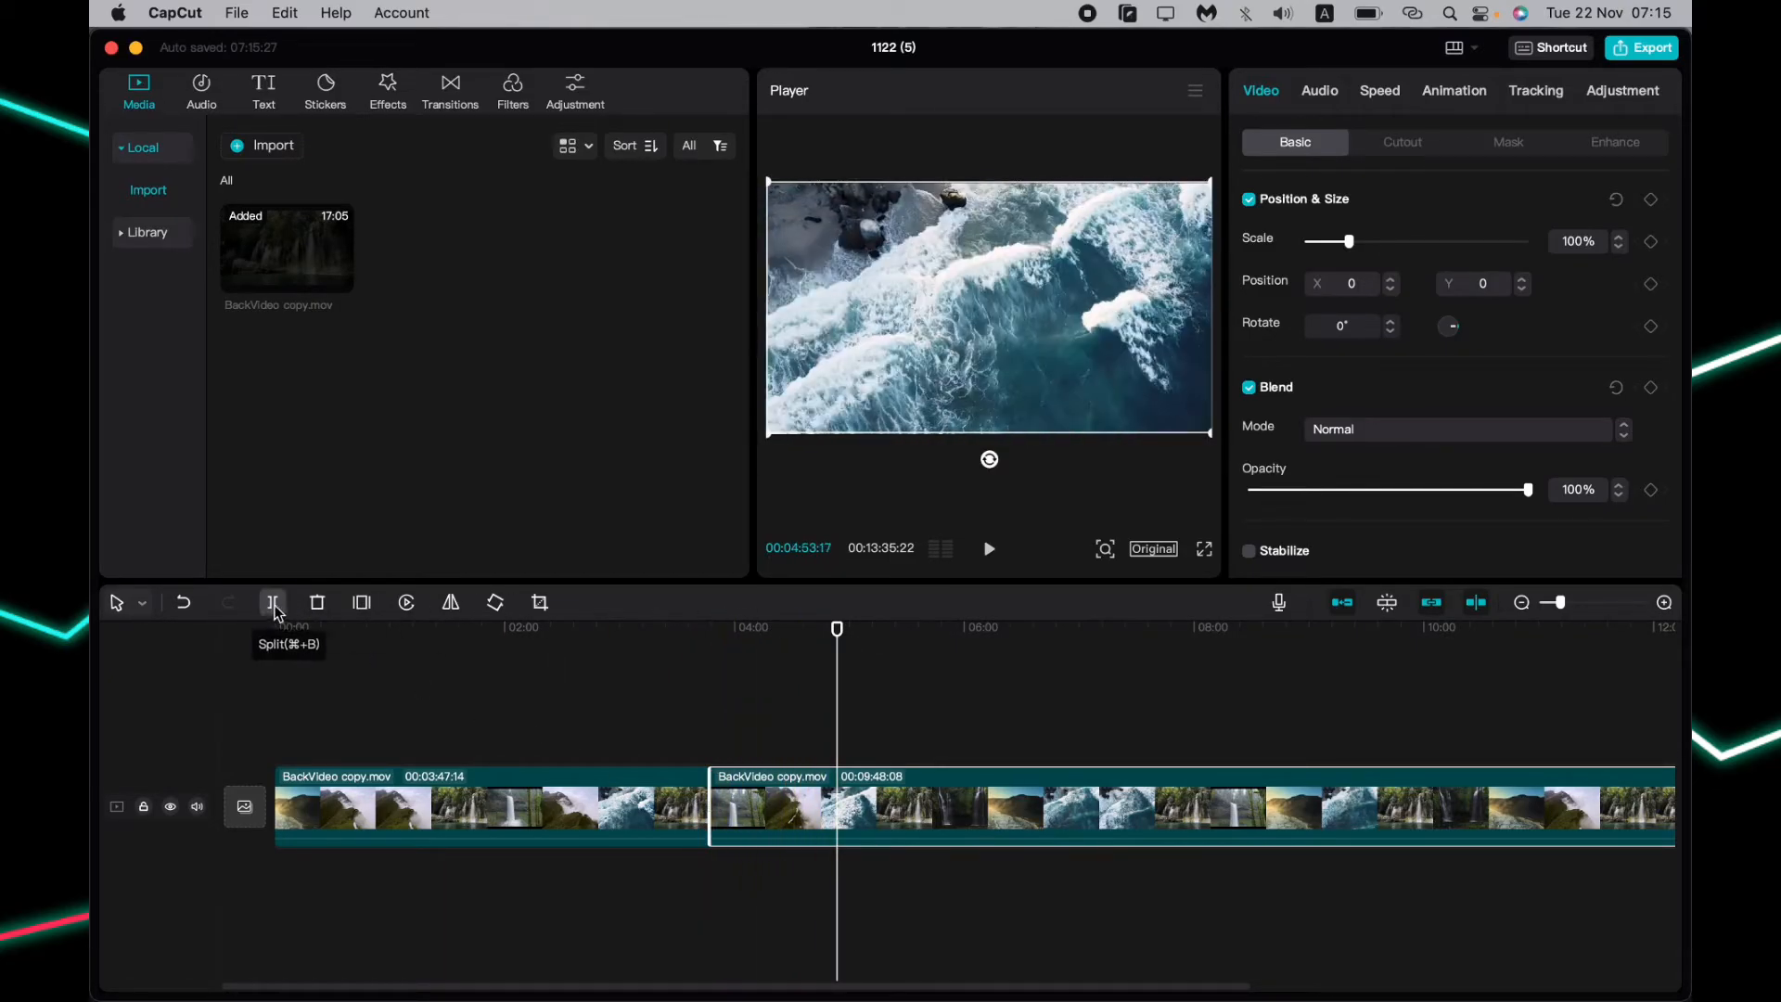
pyautogui.click(272, 601)
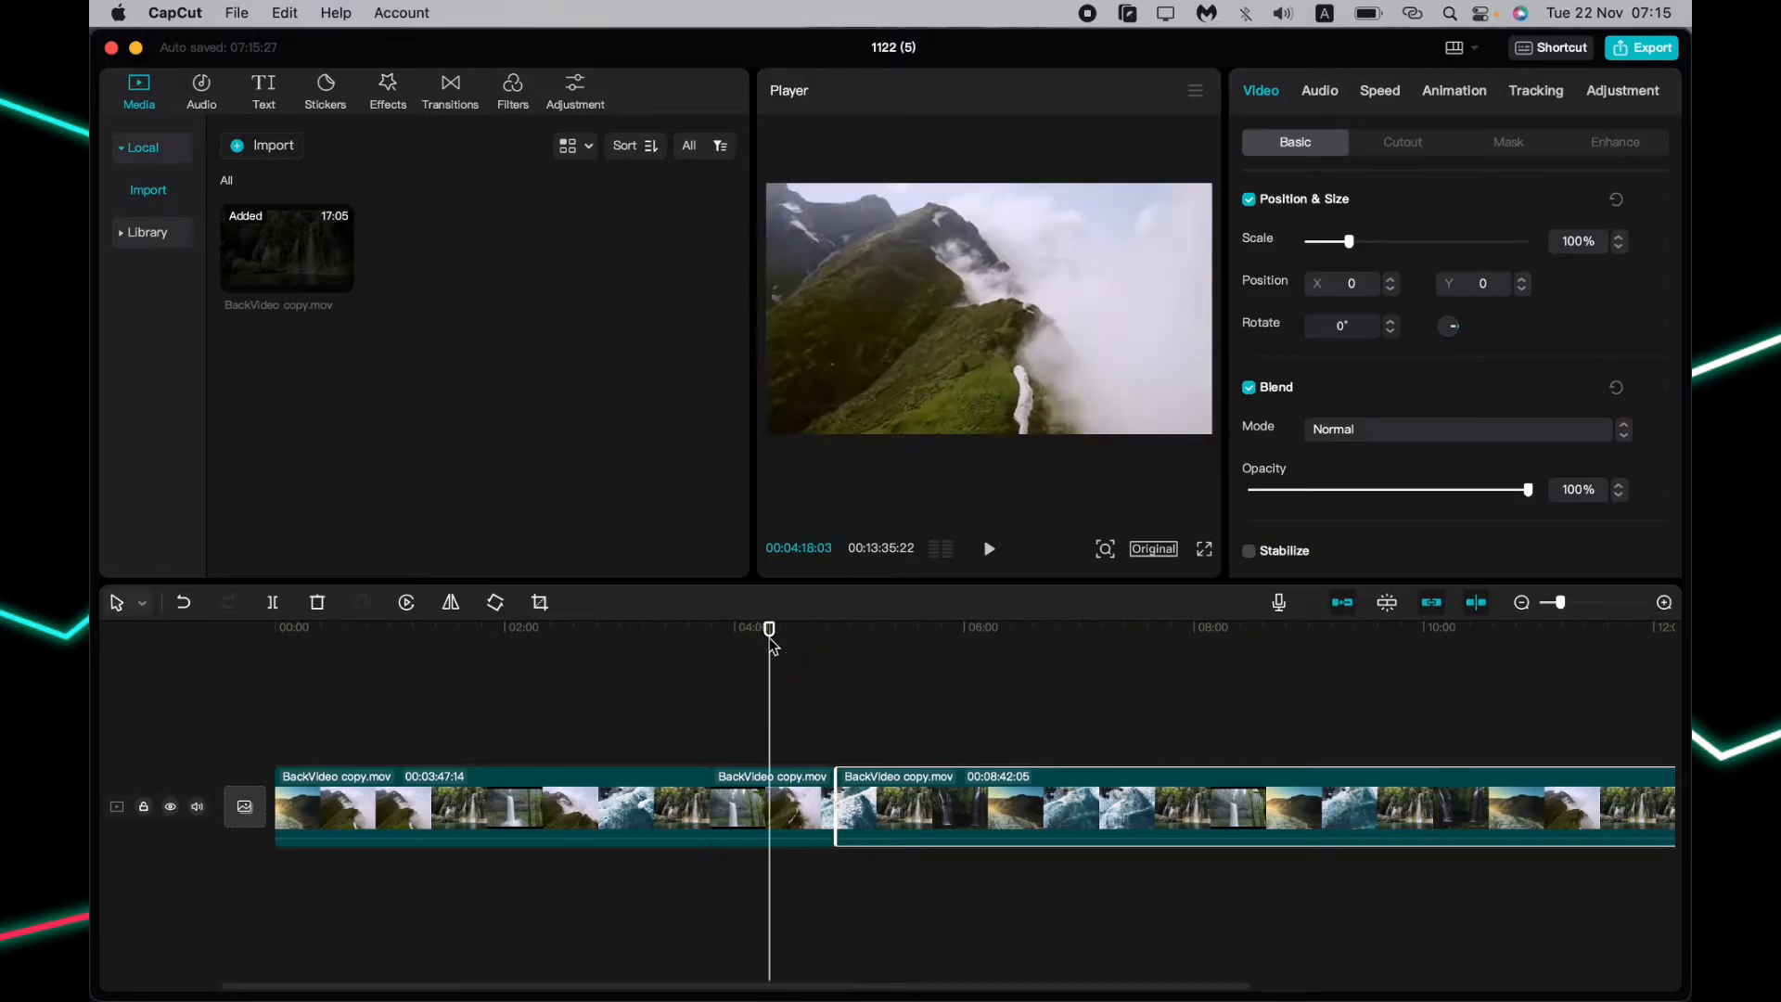
pyautogui.click(744, 807)
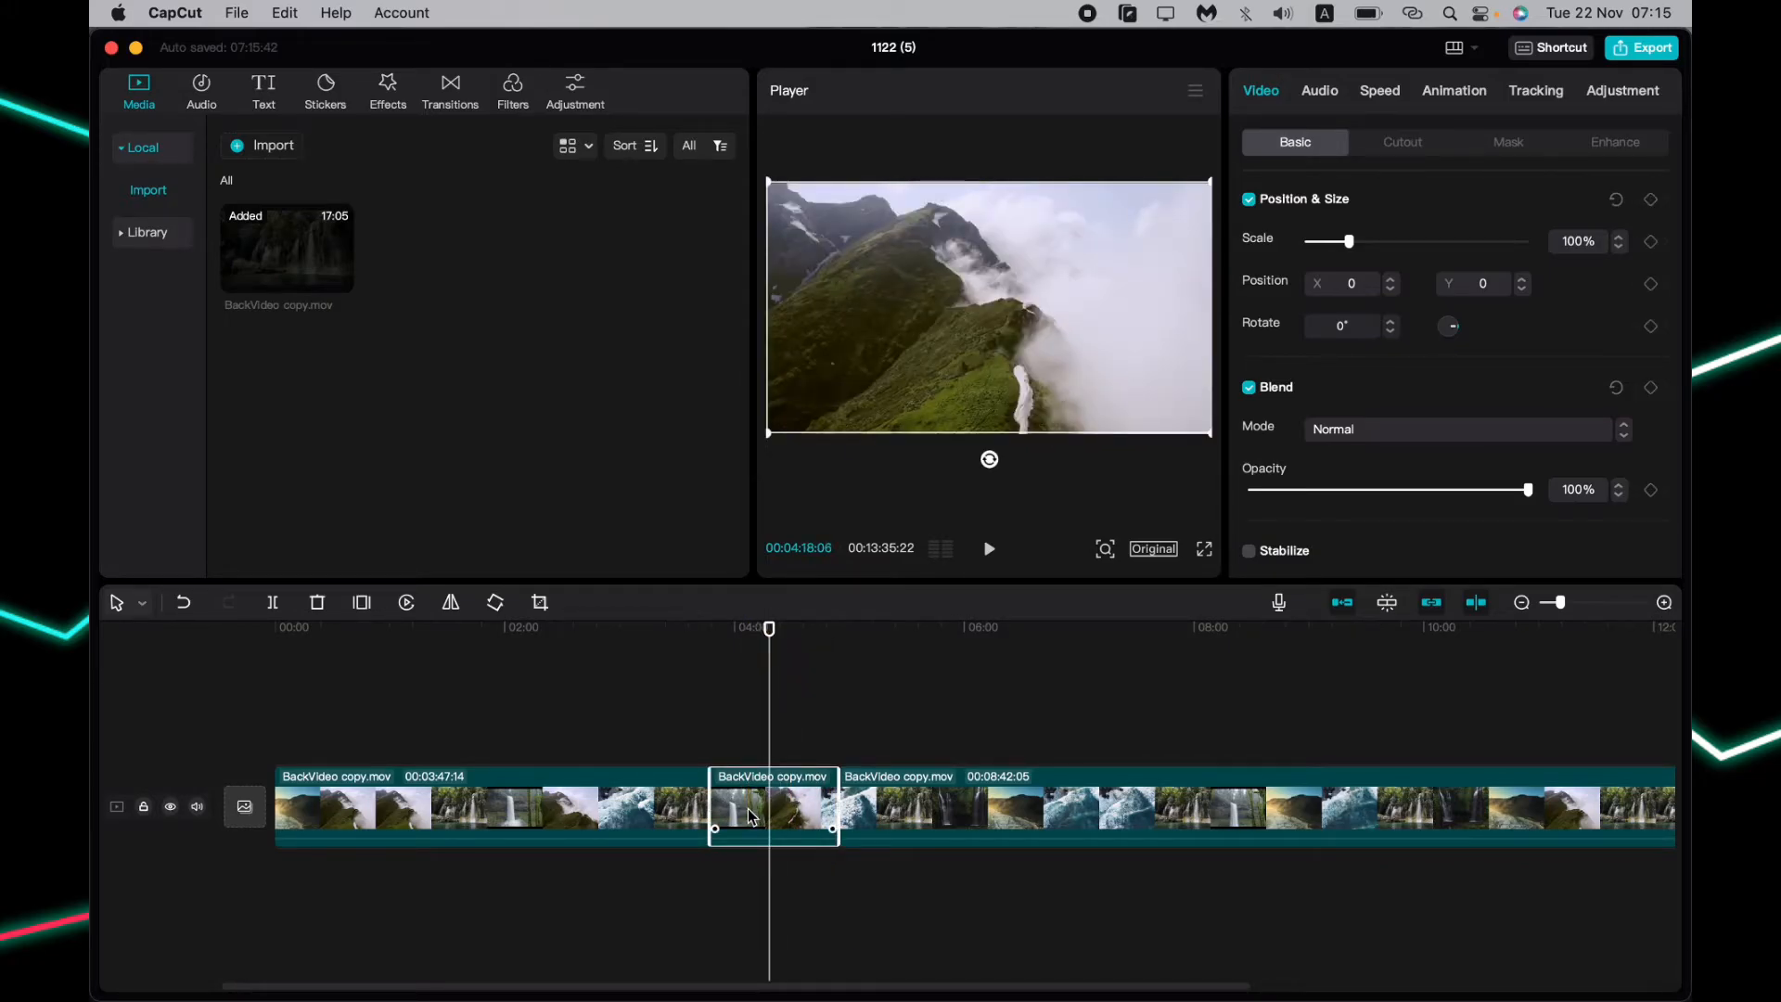